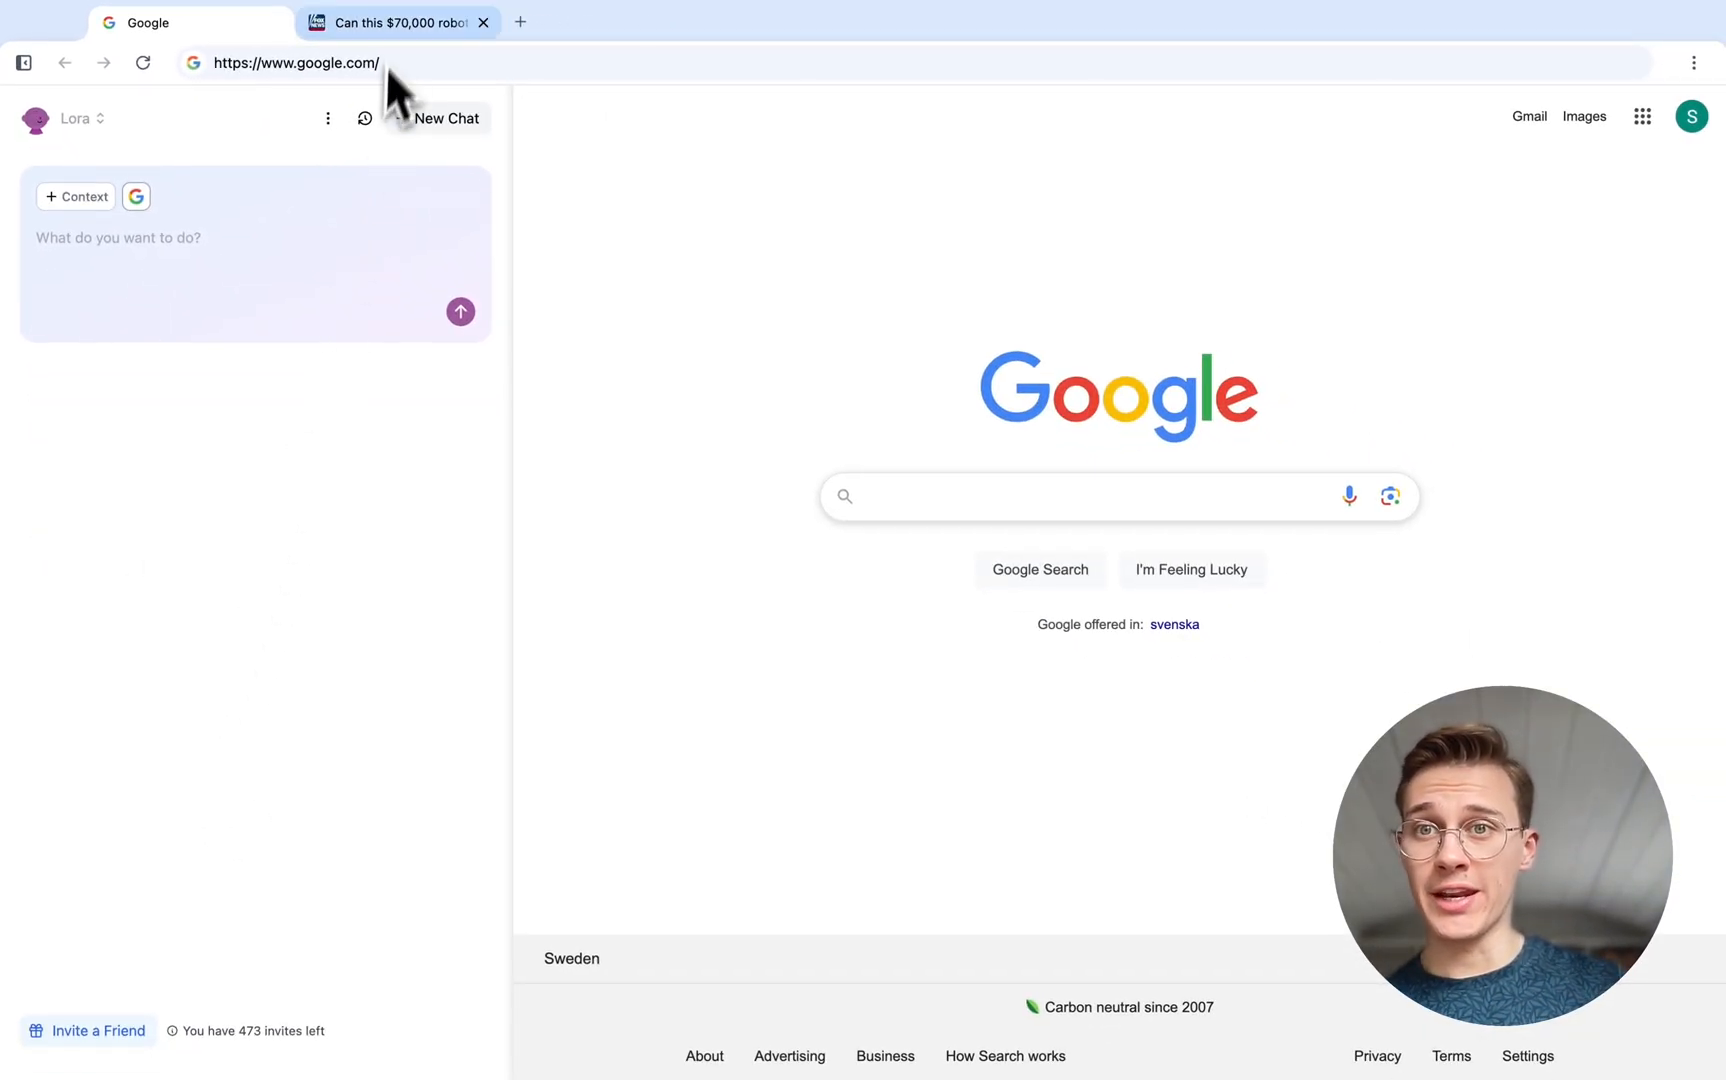
Ask Lora for a concise summary of the Fox News humanoid robot article.
{"action": "left_click", "coordinate": [396, 22]}
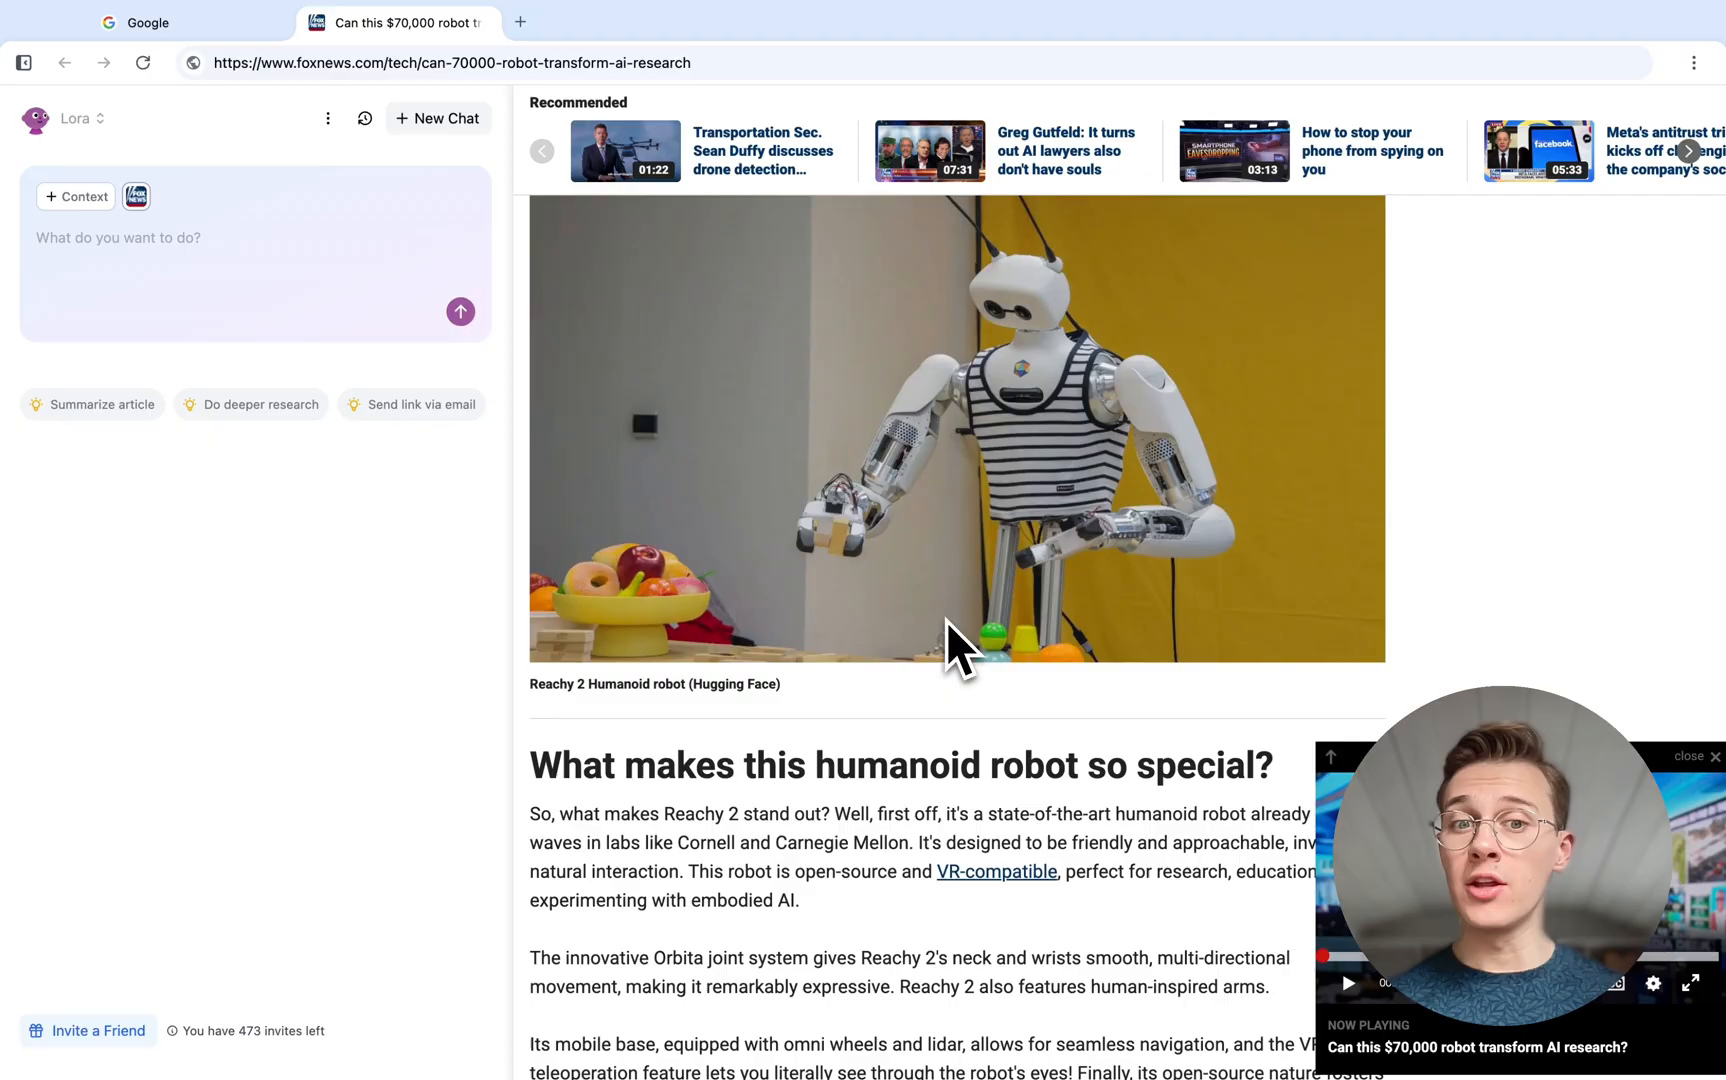
{"action": "mouse_move", "coordinate": [968, 600]}
{"action": "type", "text": "Summarize the article, keep it concise and to the point"}
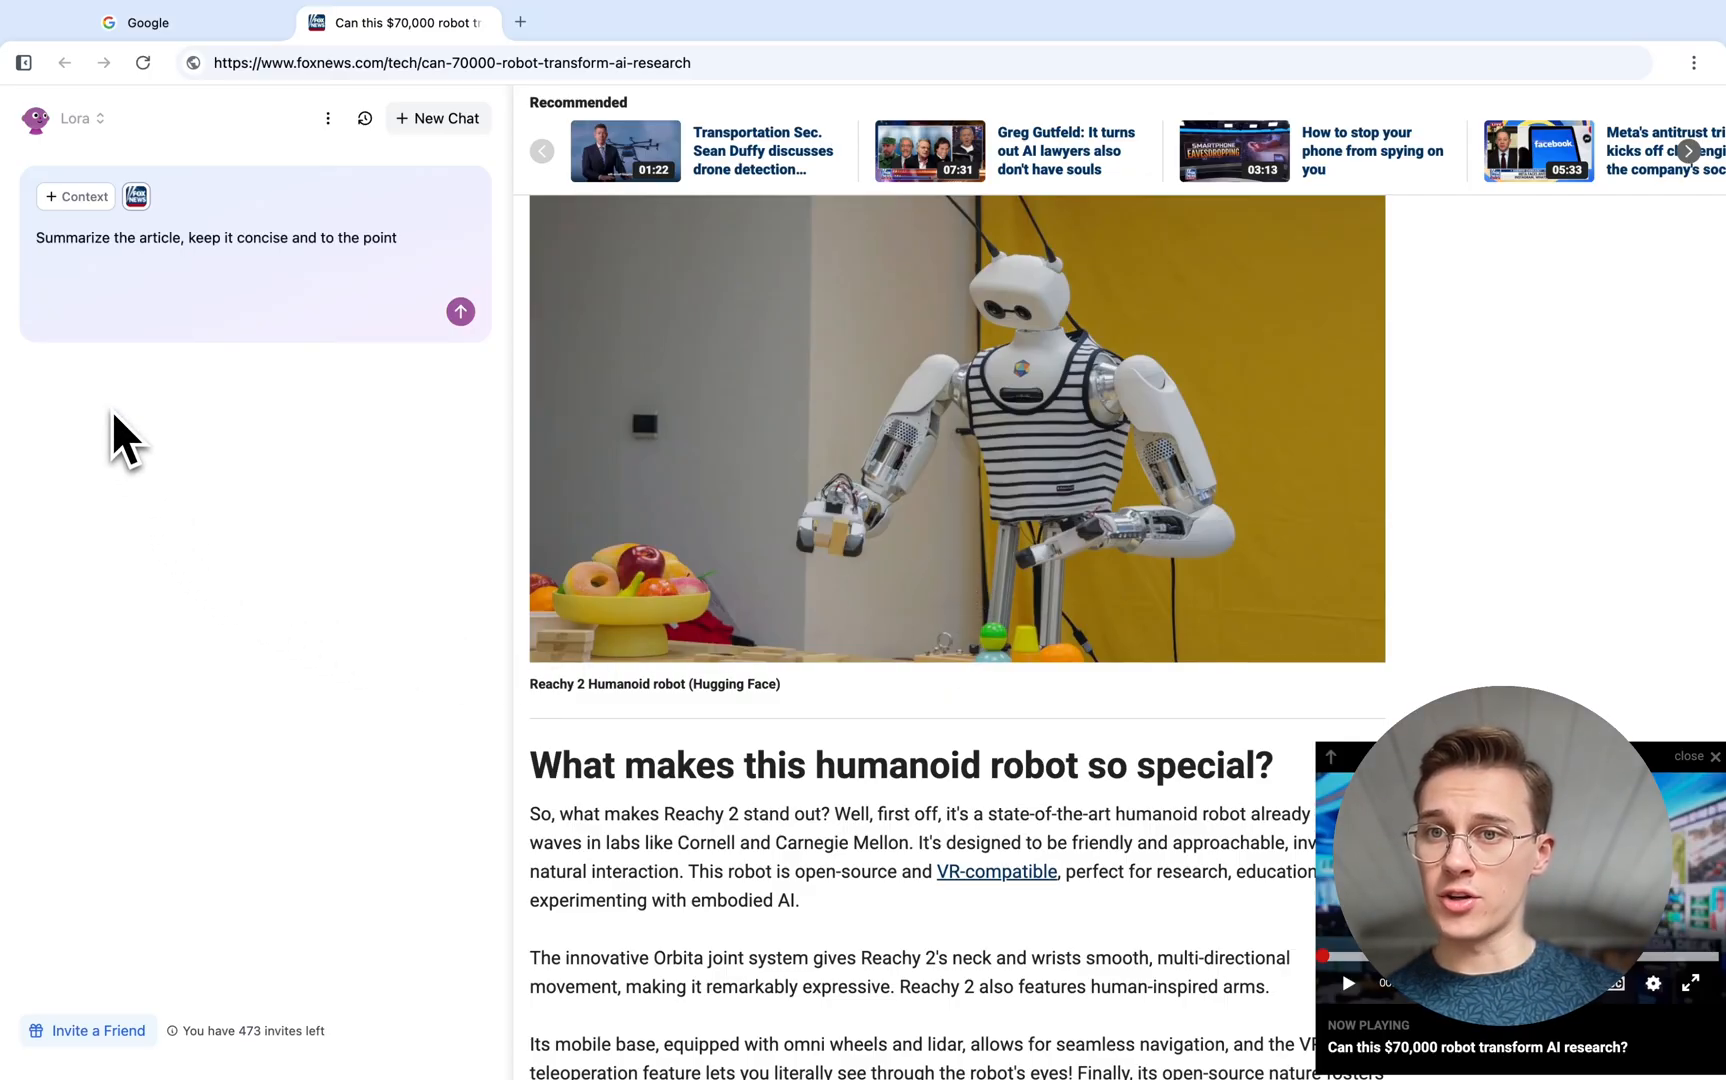
{"action": "left_click", "coordinate": [460, 312]}
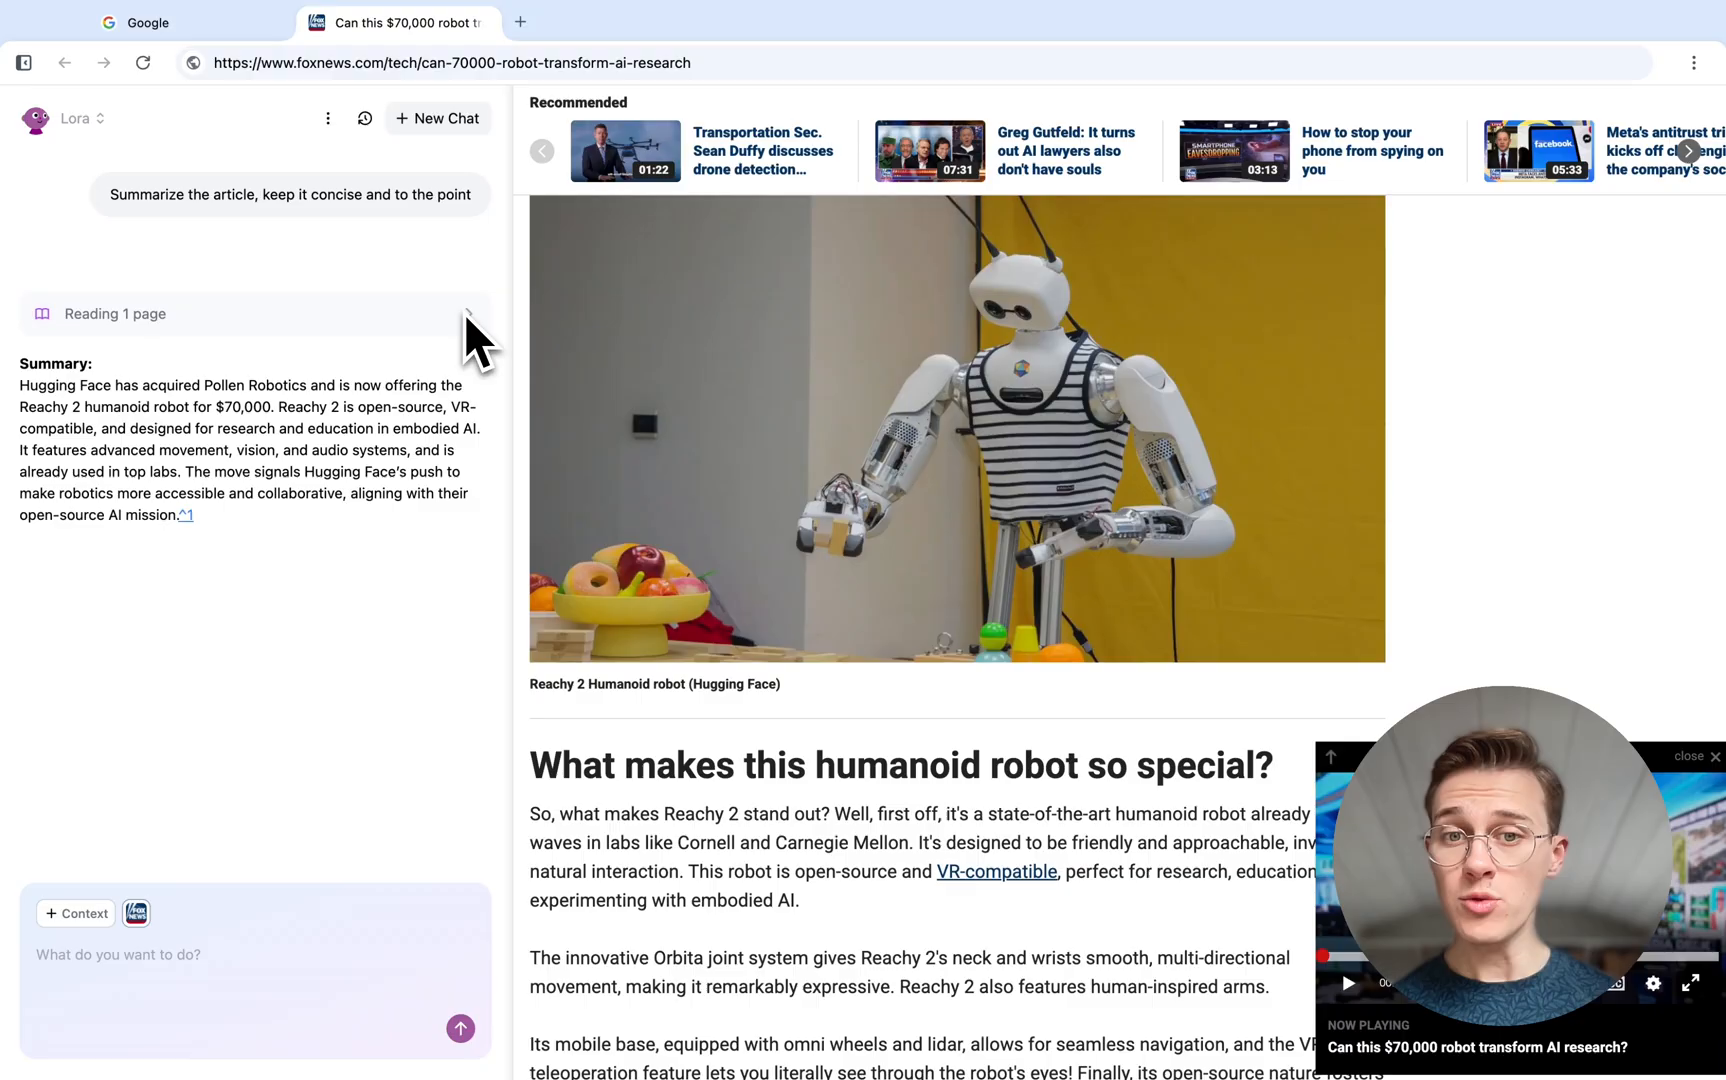
Tell Lora 'memorize that I think this robot is cool', then close the article tab.
{"action": "type", "text": "memorize that I think this robot is cool"}
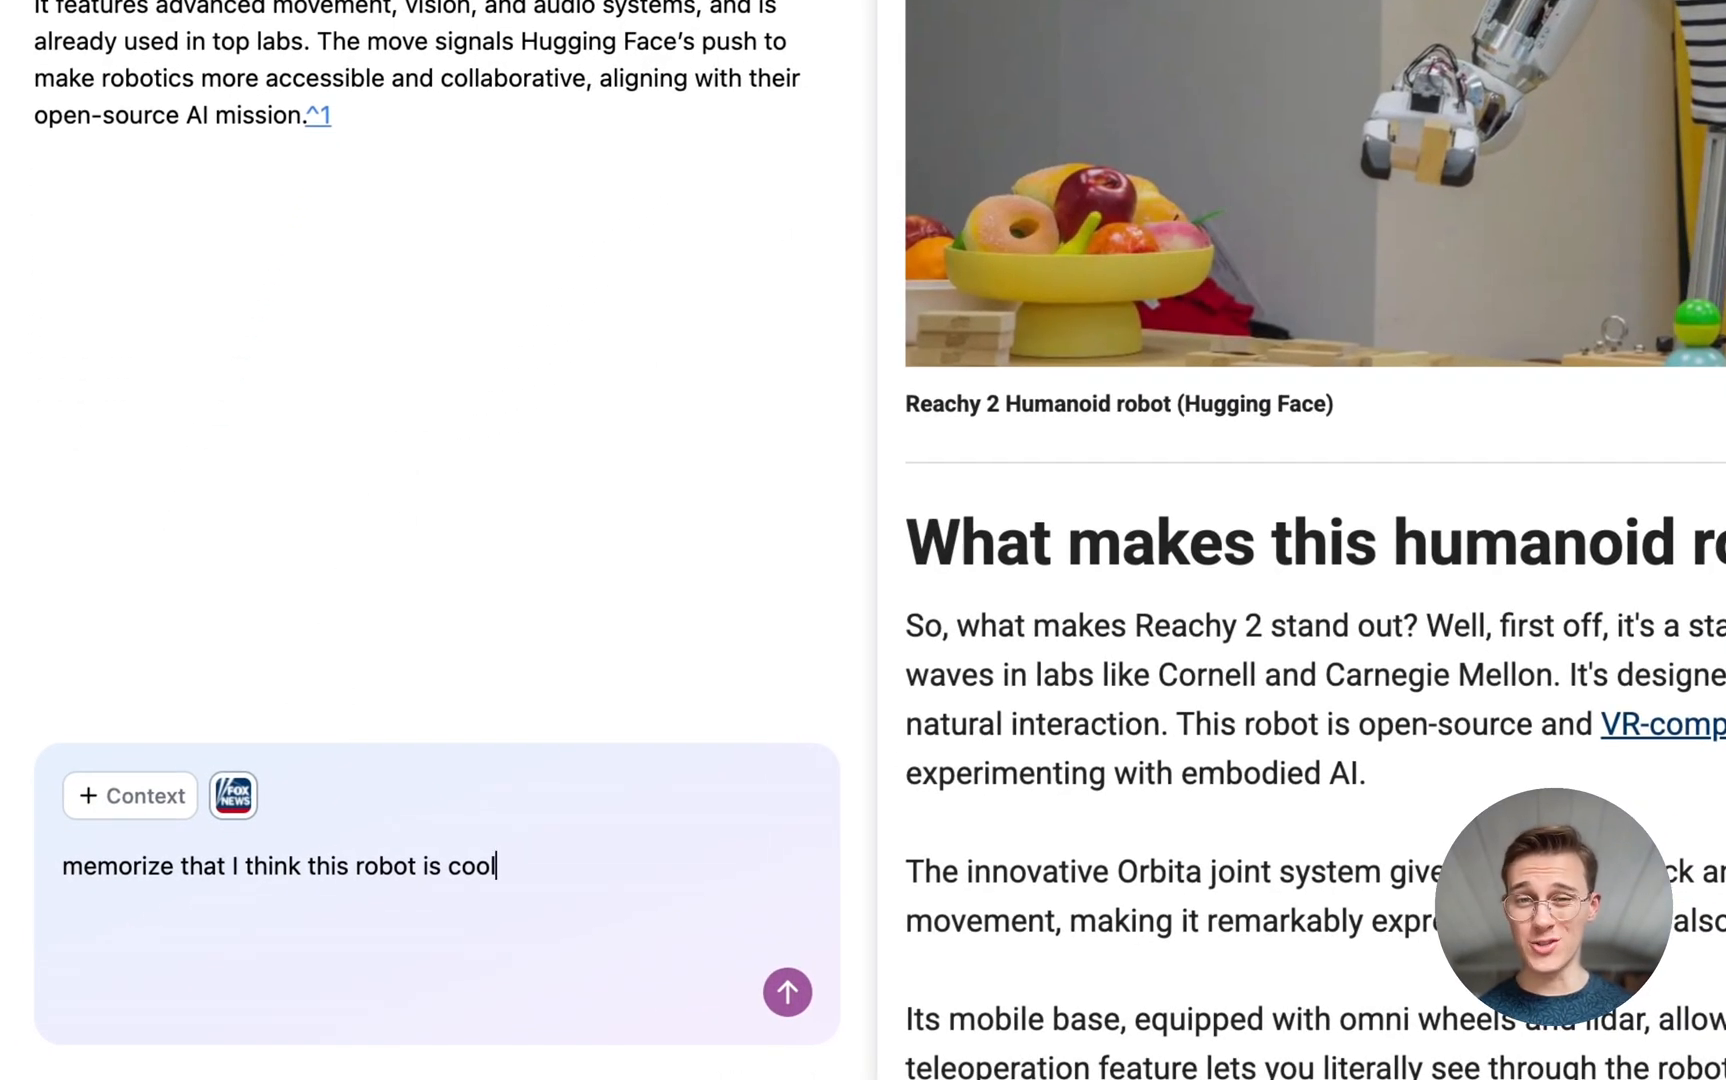
{"action": "left_click", "coordinate": [788, 992]}
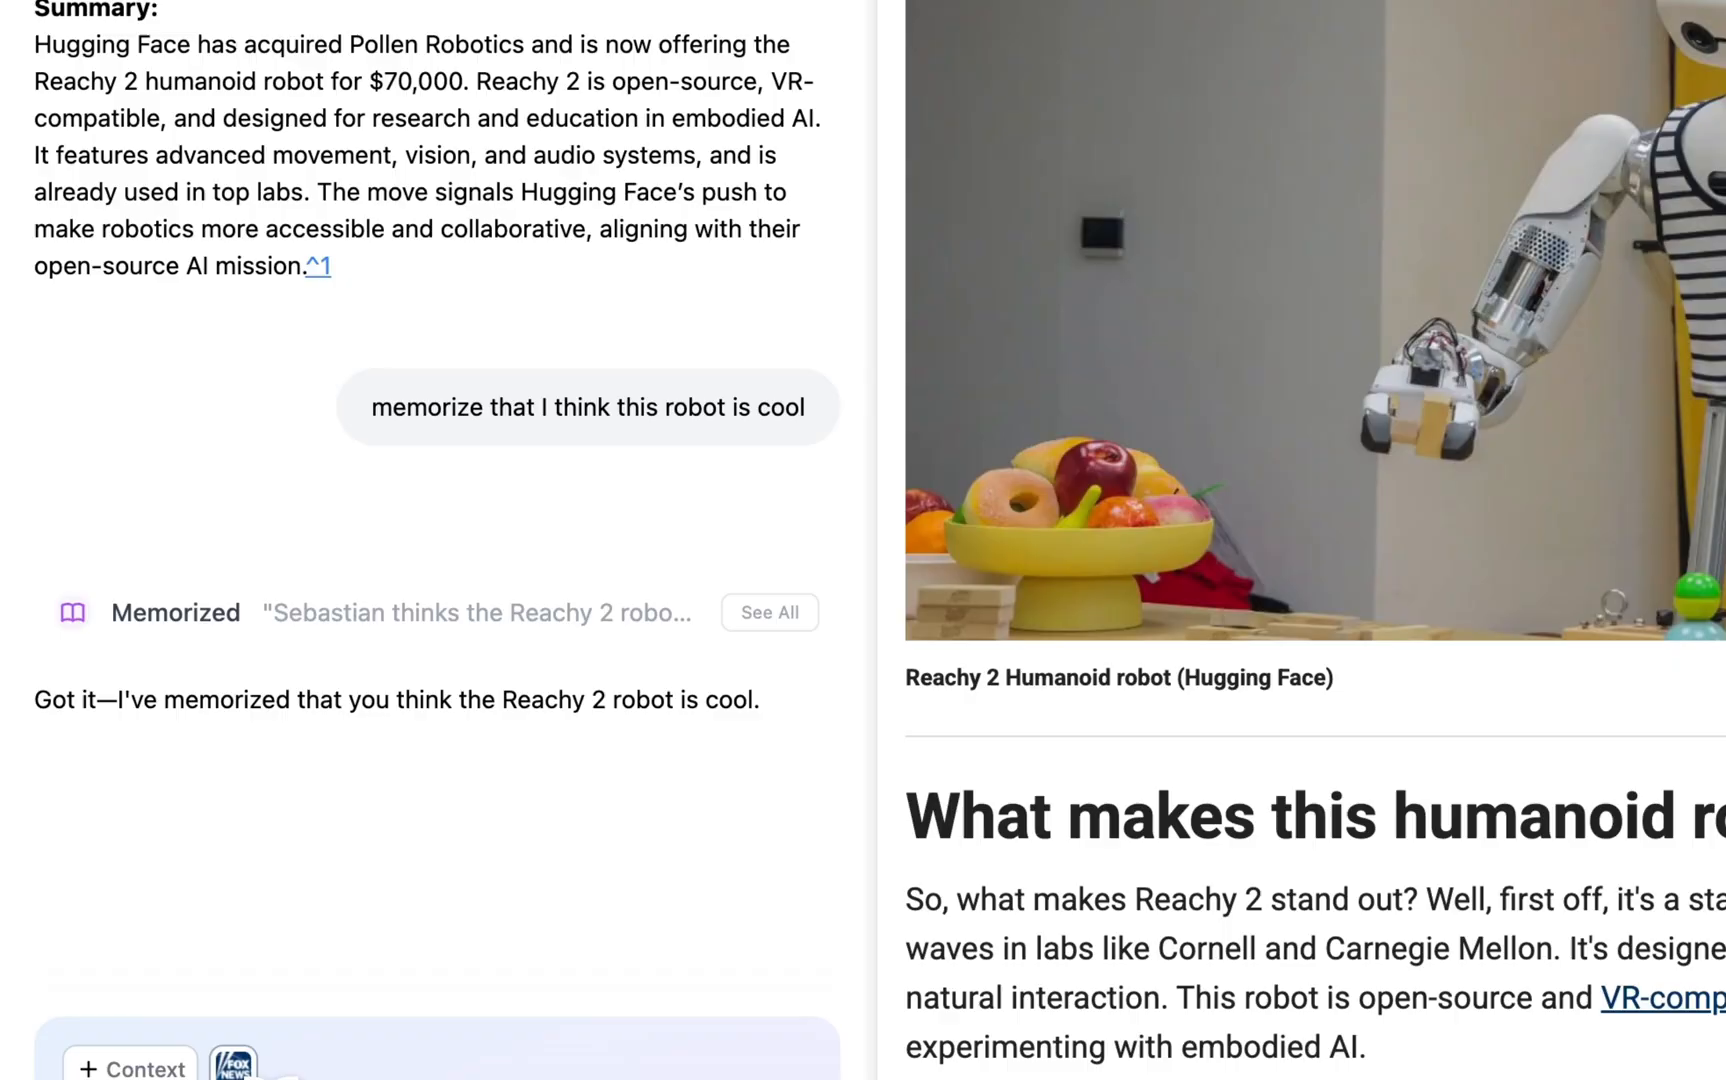
{"action": "left_click", "coordinate": [482, 56]}
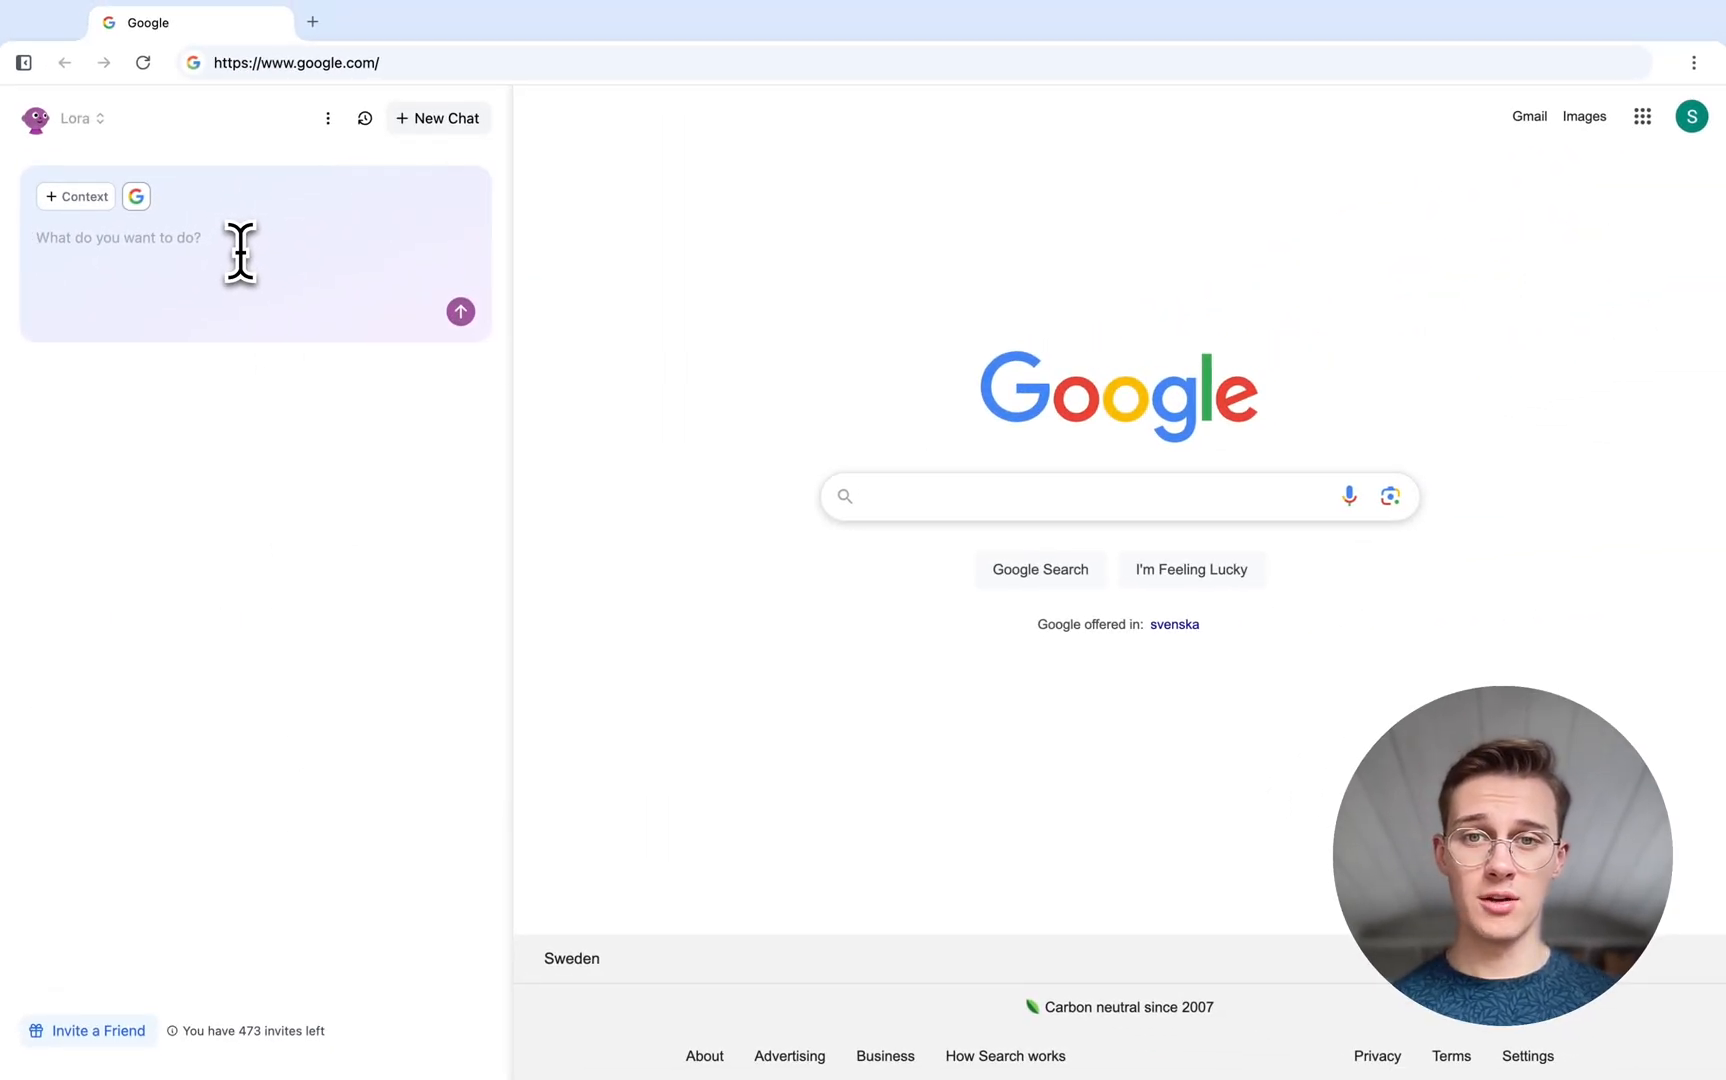
Ask Lora to find 10 senior software engineers that work at Microsoft in Germany.
{"action": "left_click", "coordinate": [118, 238]}
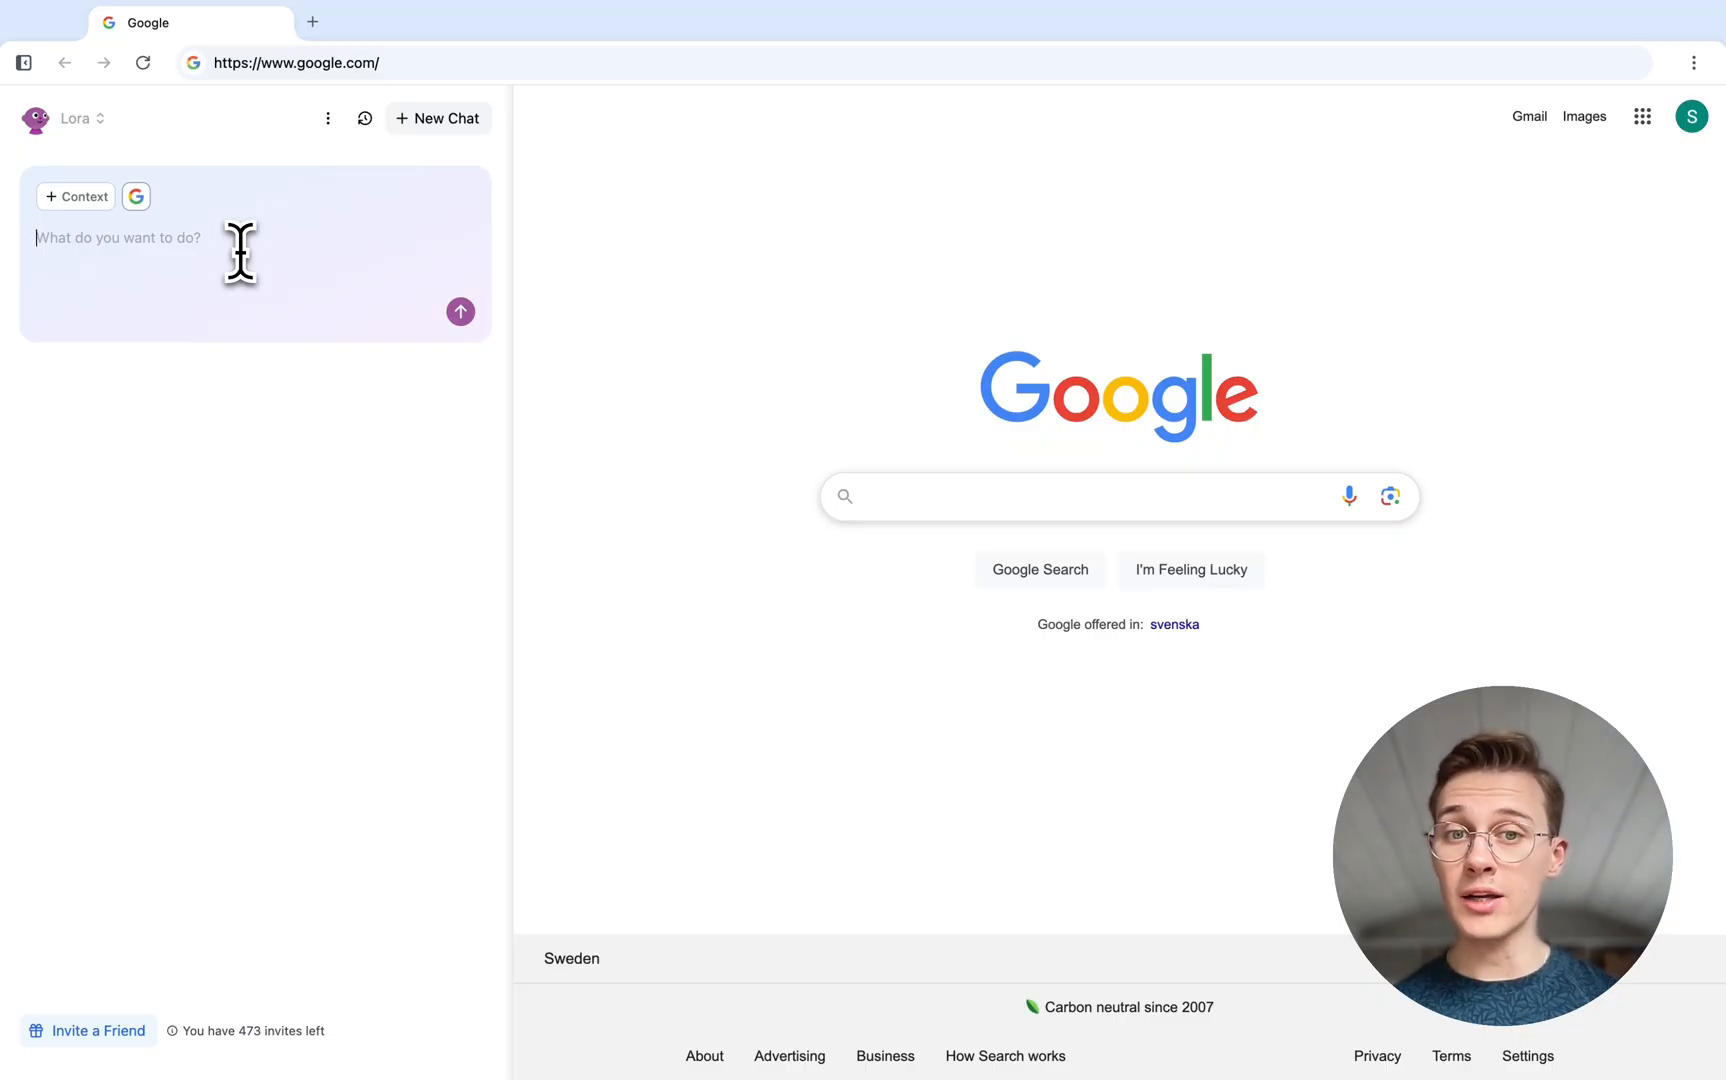
{"action": "type", "text": "Find me 10 senior software engineers that work at Microsoft in Germany"}
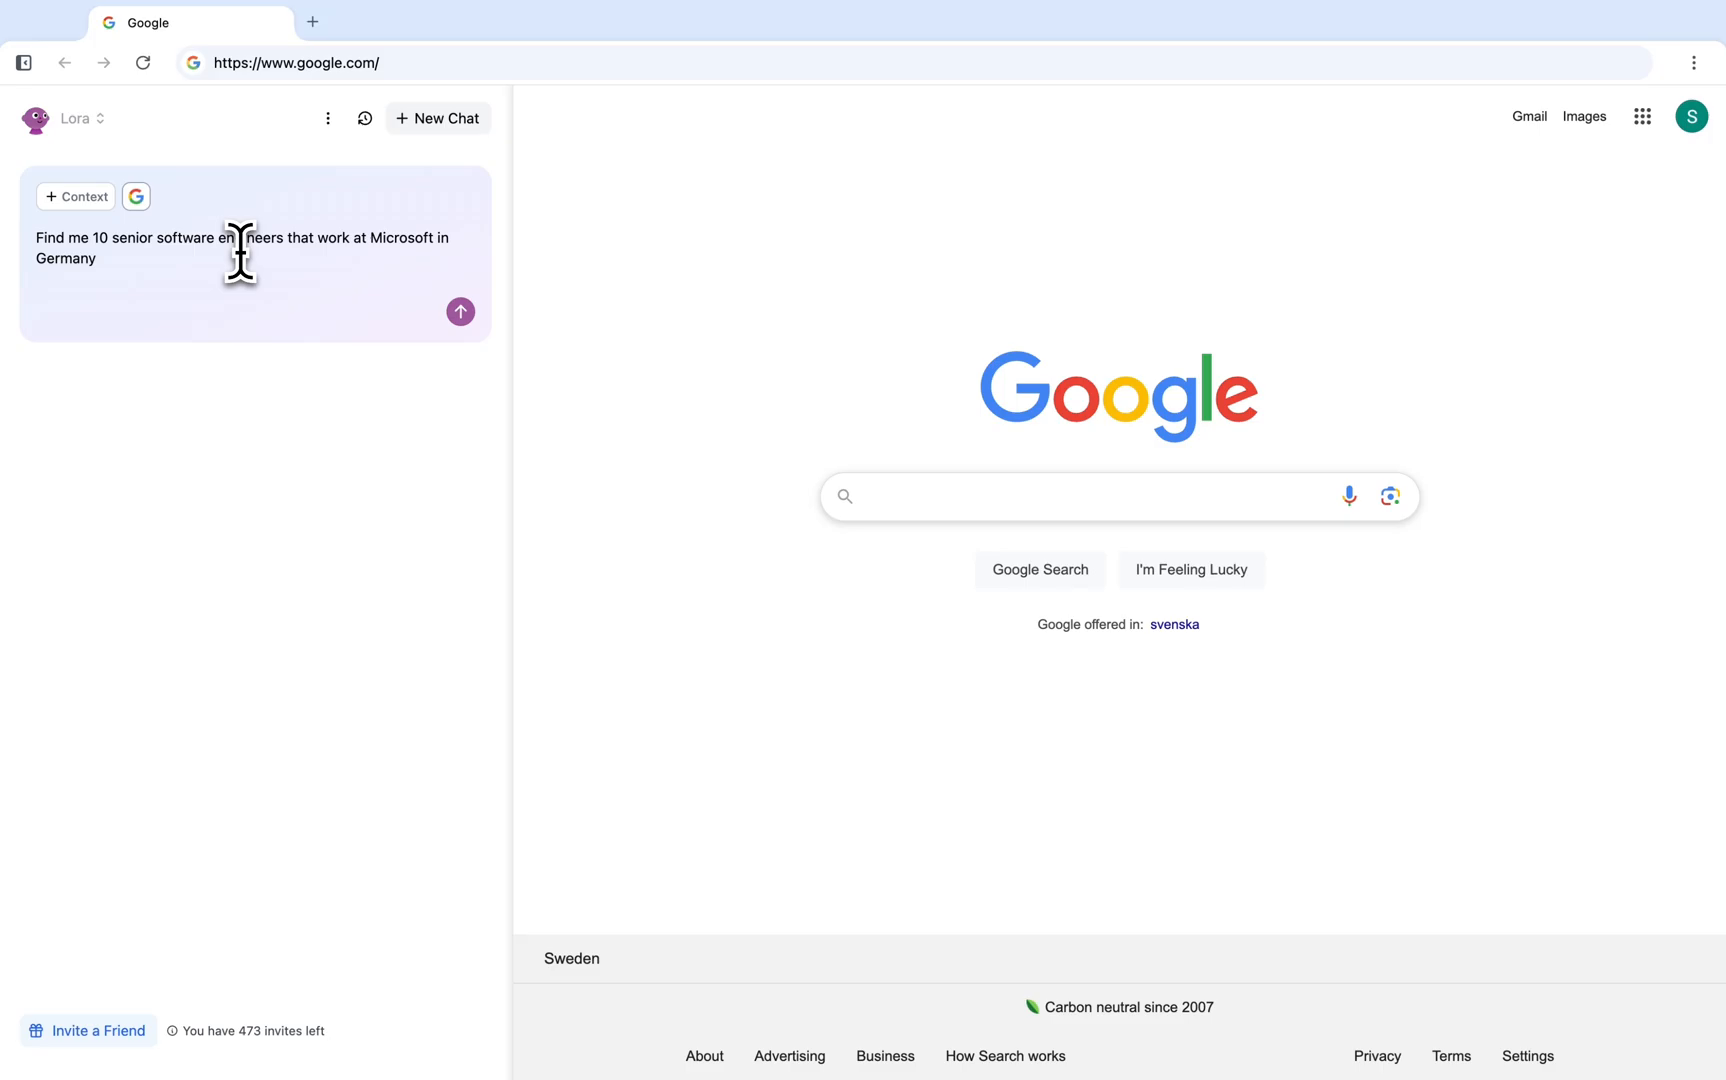
{"action": "left_click", "coordinate": [460, 312]}
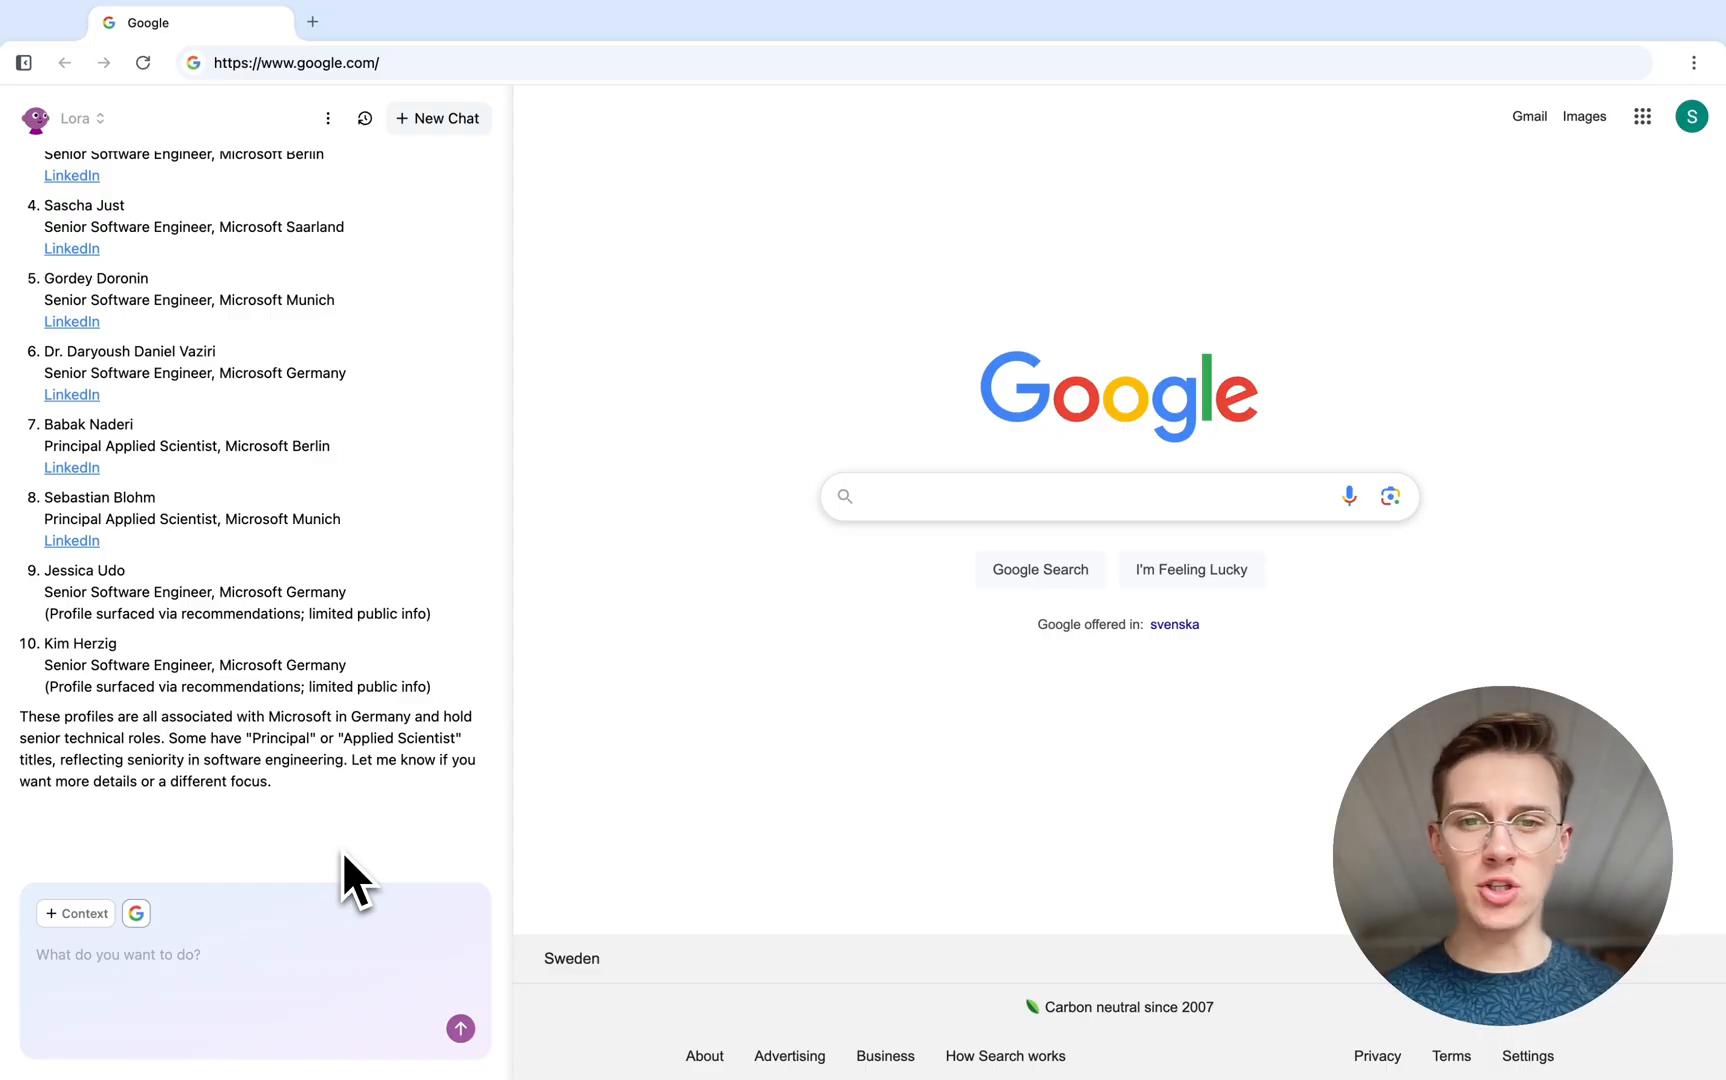
Have Lora add the profiles to a new Google Sheet and open the resulting sheet.
{"action": "type", "text": "Add these profiles to a new google sheet"}
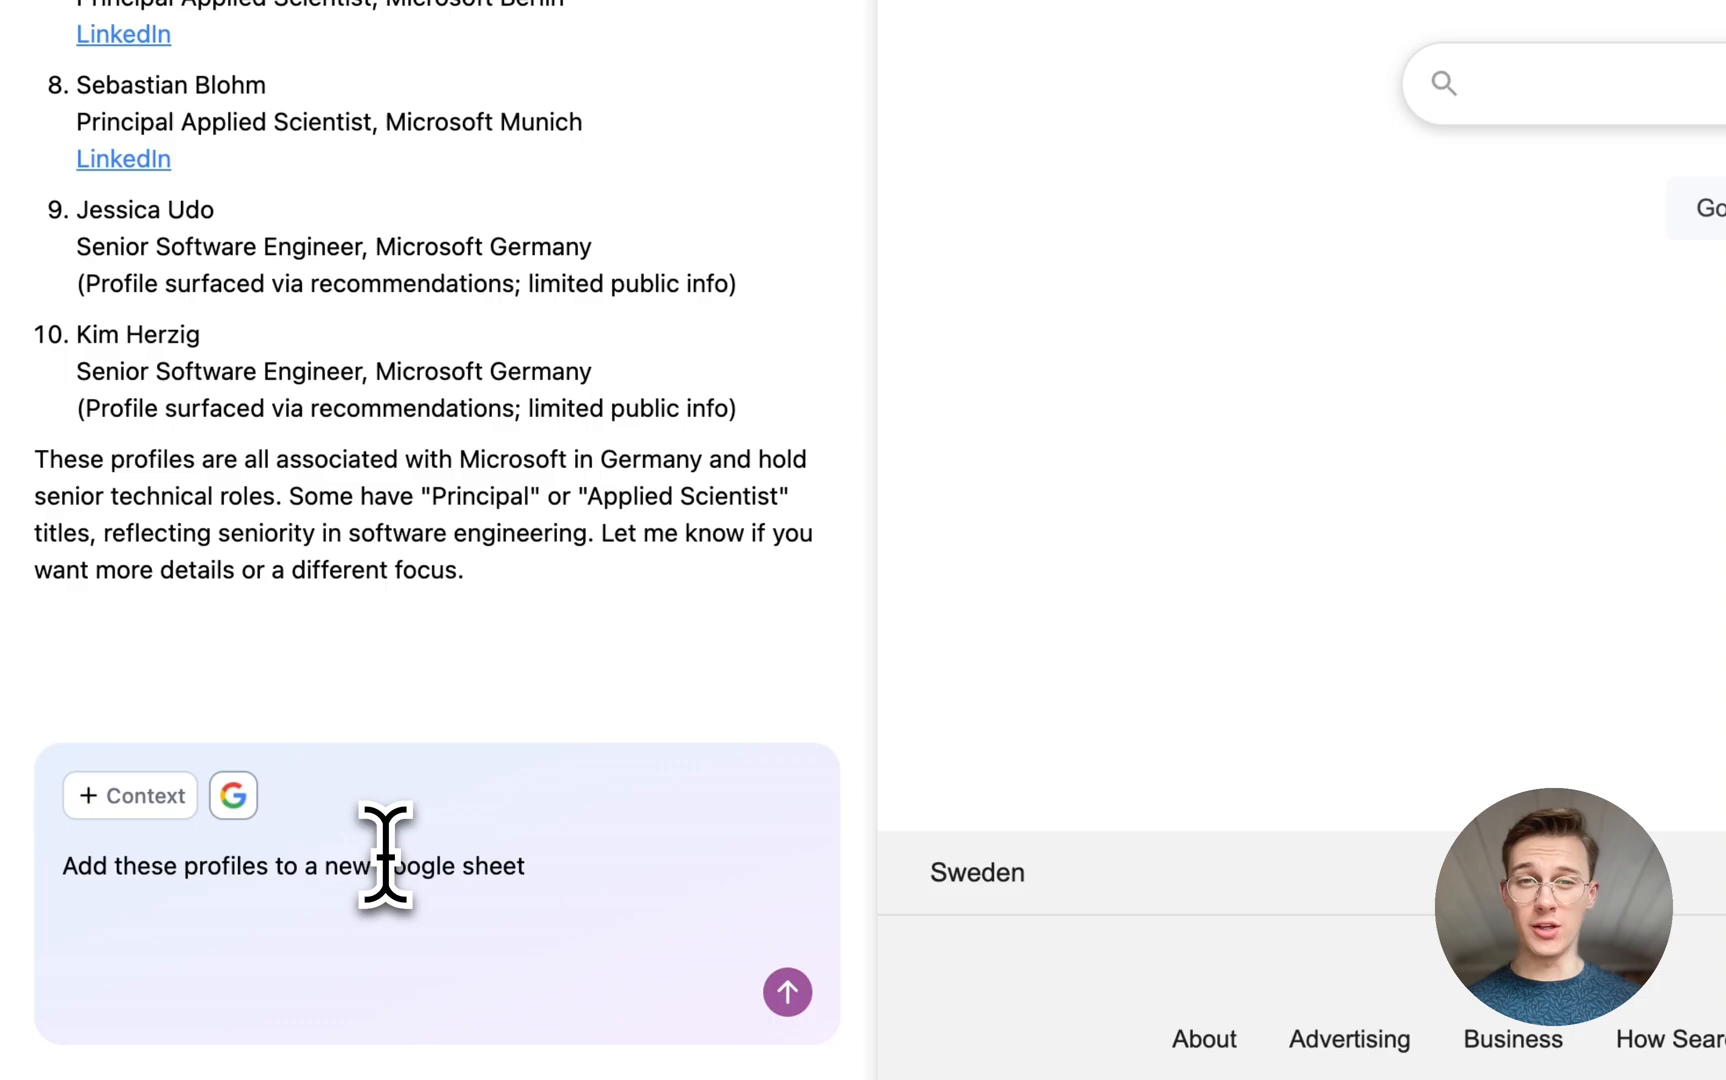
{"action": "left_click", "coordinate": [788, 992]}
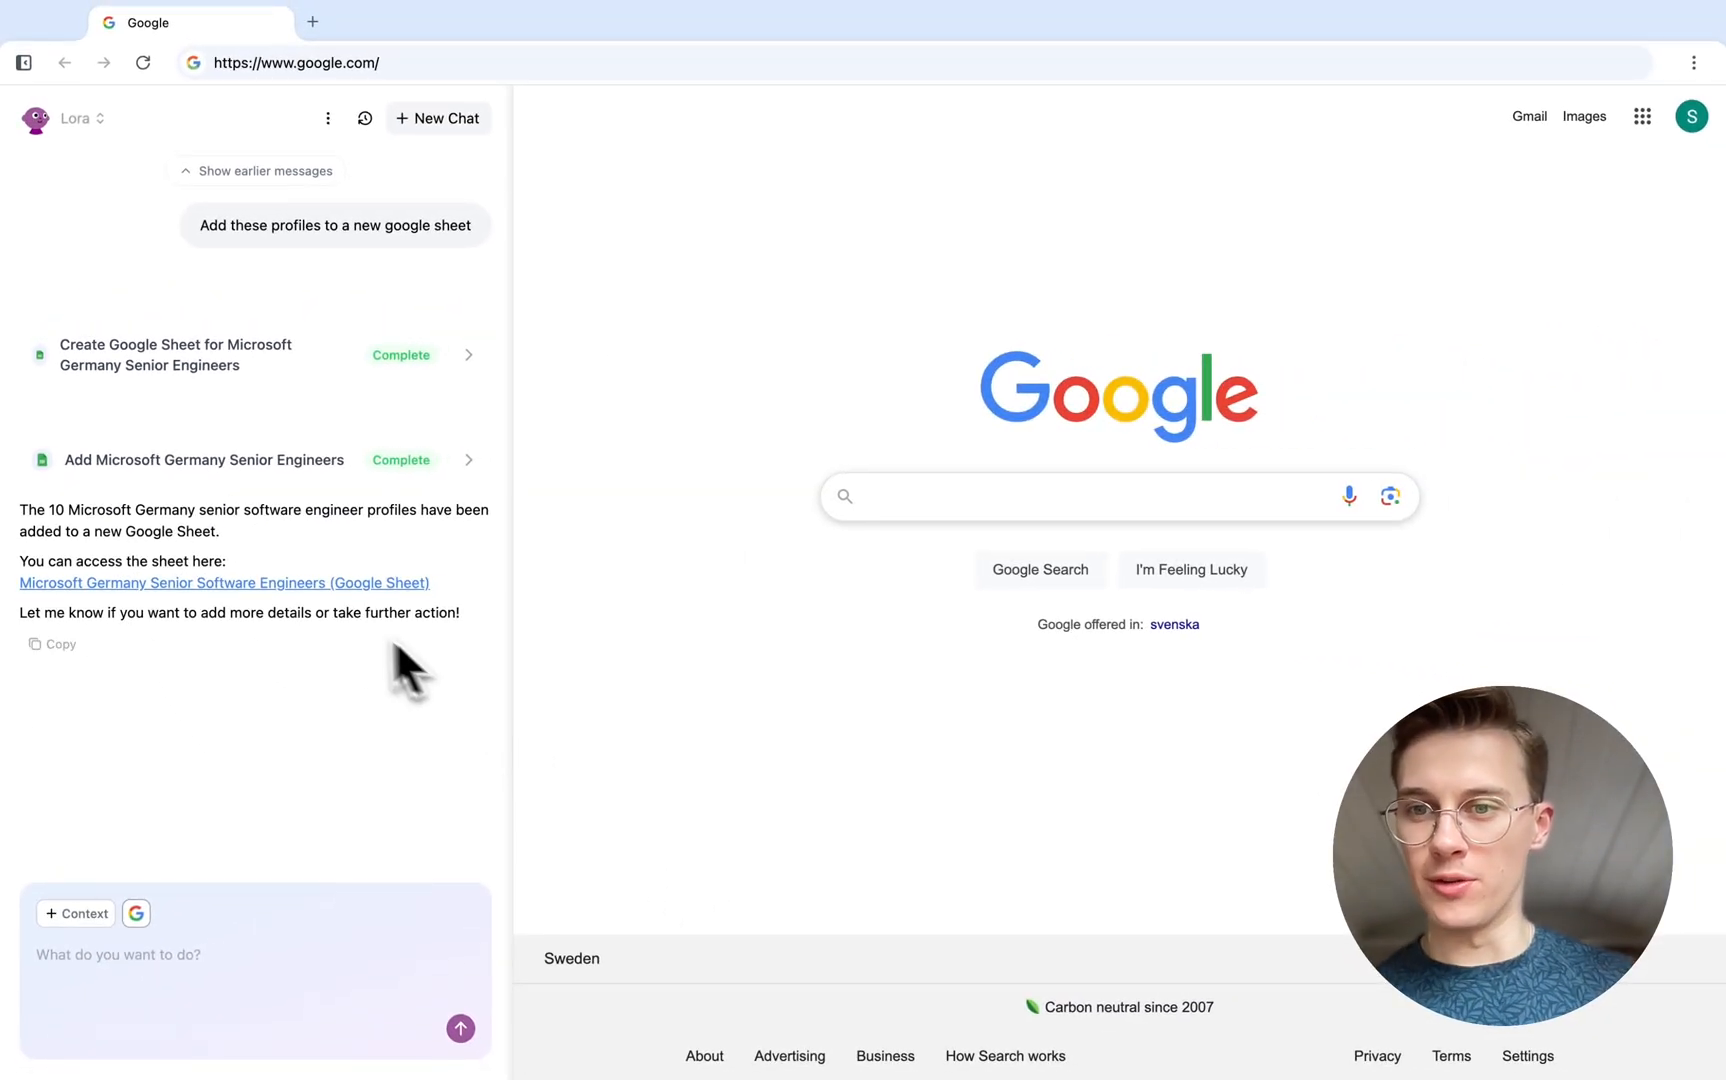
{"action": "left_click", "coordinate": [224, 582]}
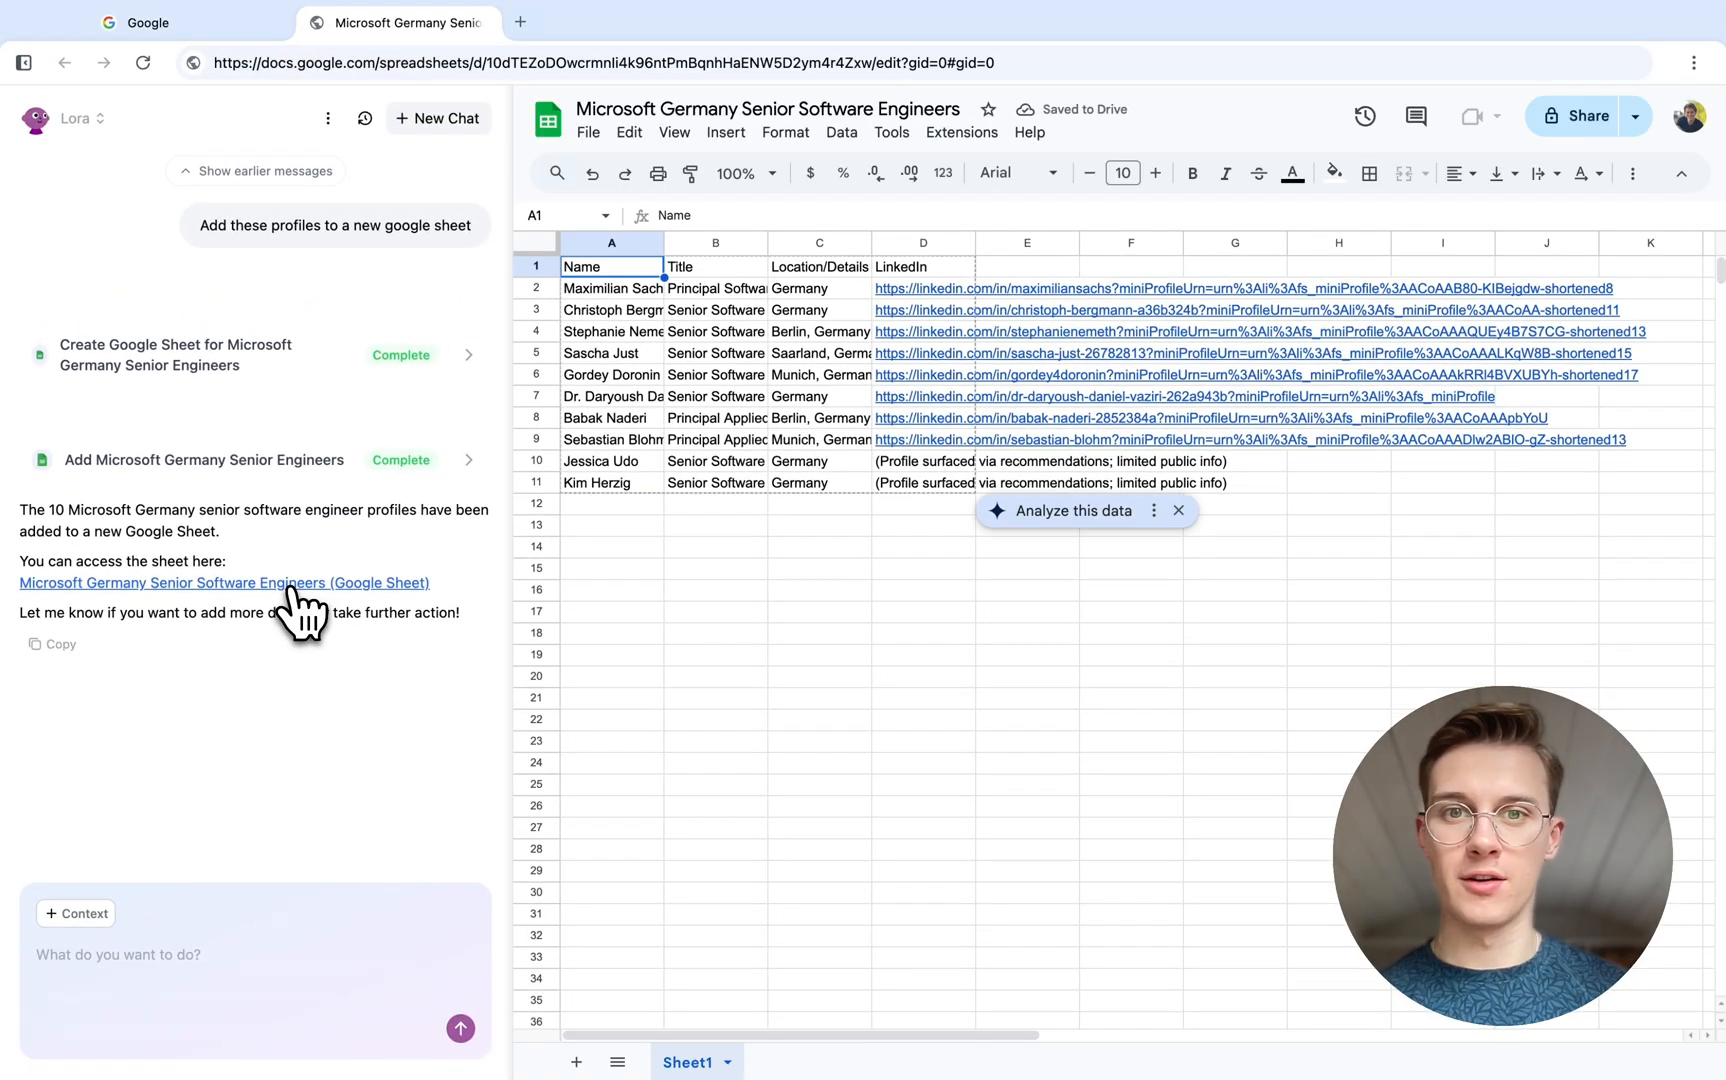
Close the Microsoft Germany engineers sheet and return to the Google tab.
{"action": "left_click", "coordinate": [144, 22]}
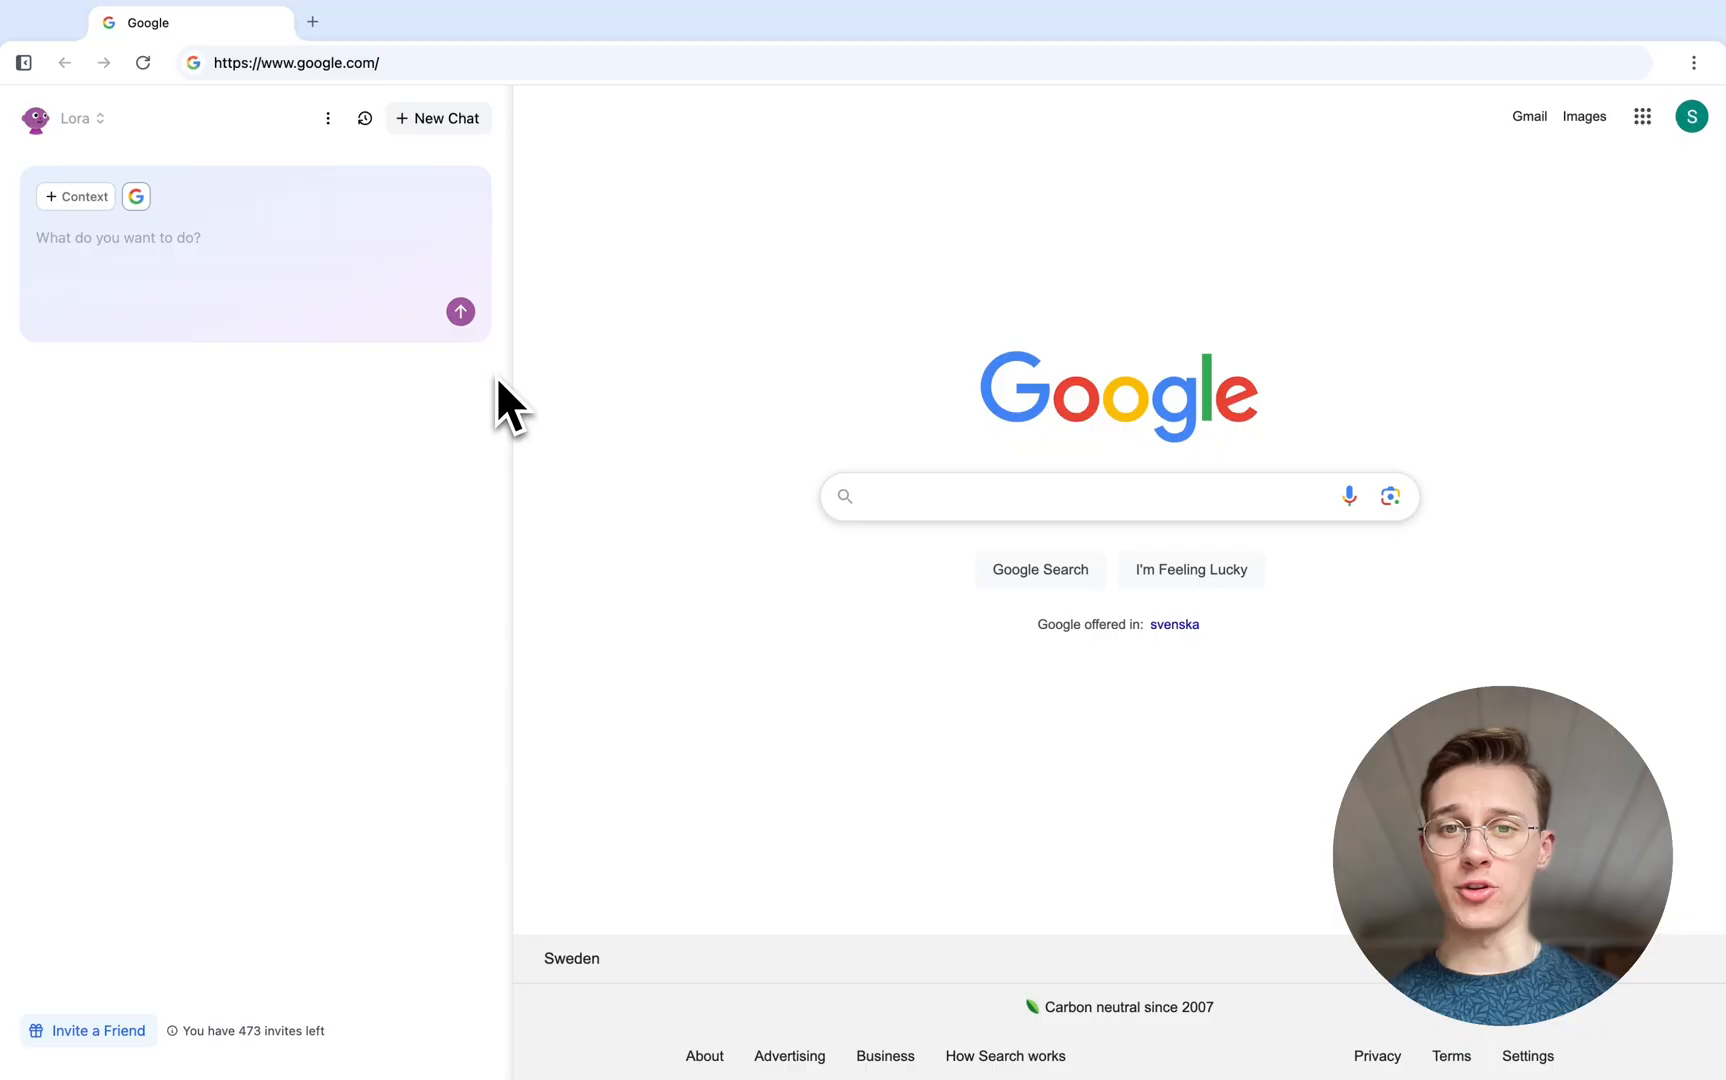
Ask Lora to press the "I'm Feeling Lucky" button, then bring up the companions list.
{"action": "type", "text": "Press the \"I'm Feeling Lucky\" button"}
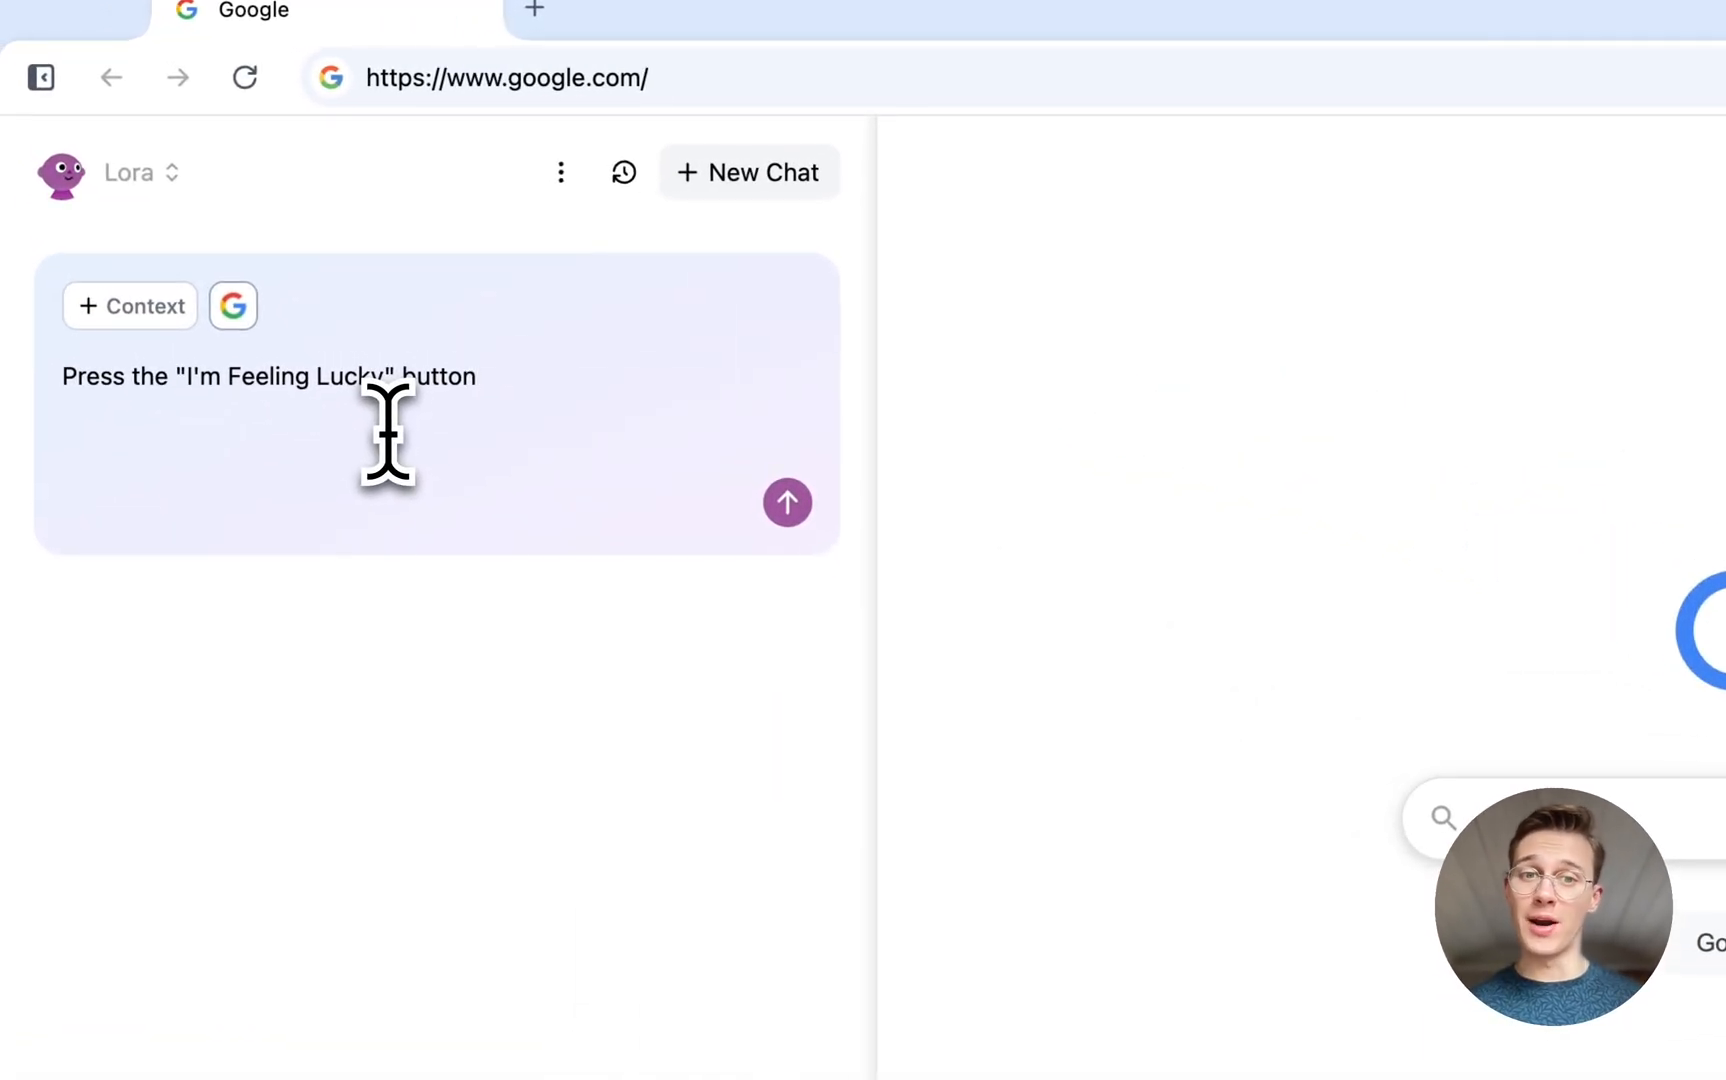
{"action": "mouse_move", "coordinate": [676, 562]}
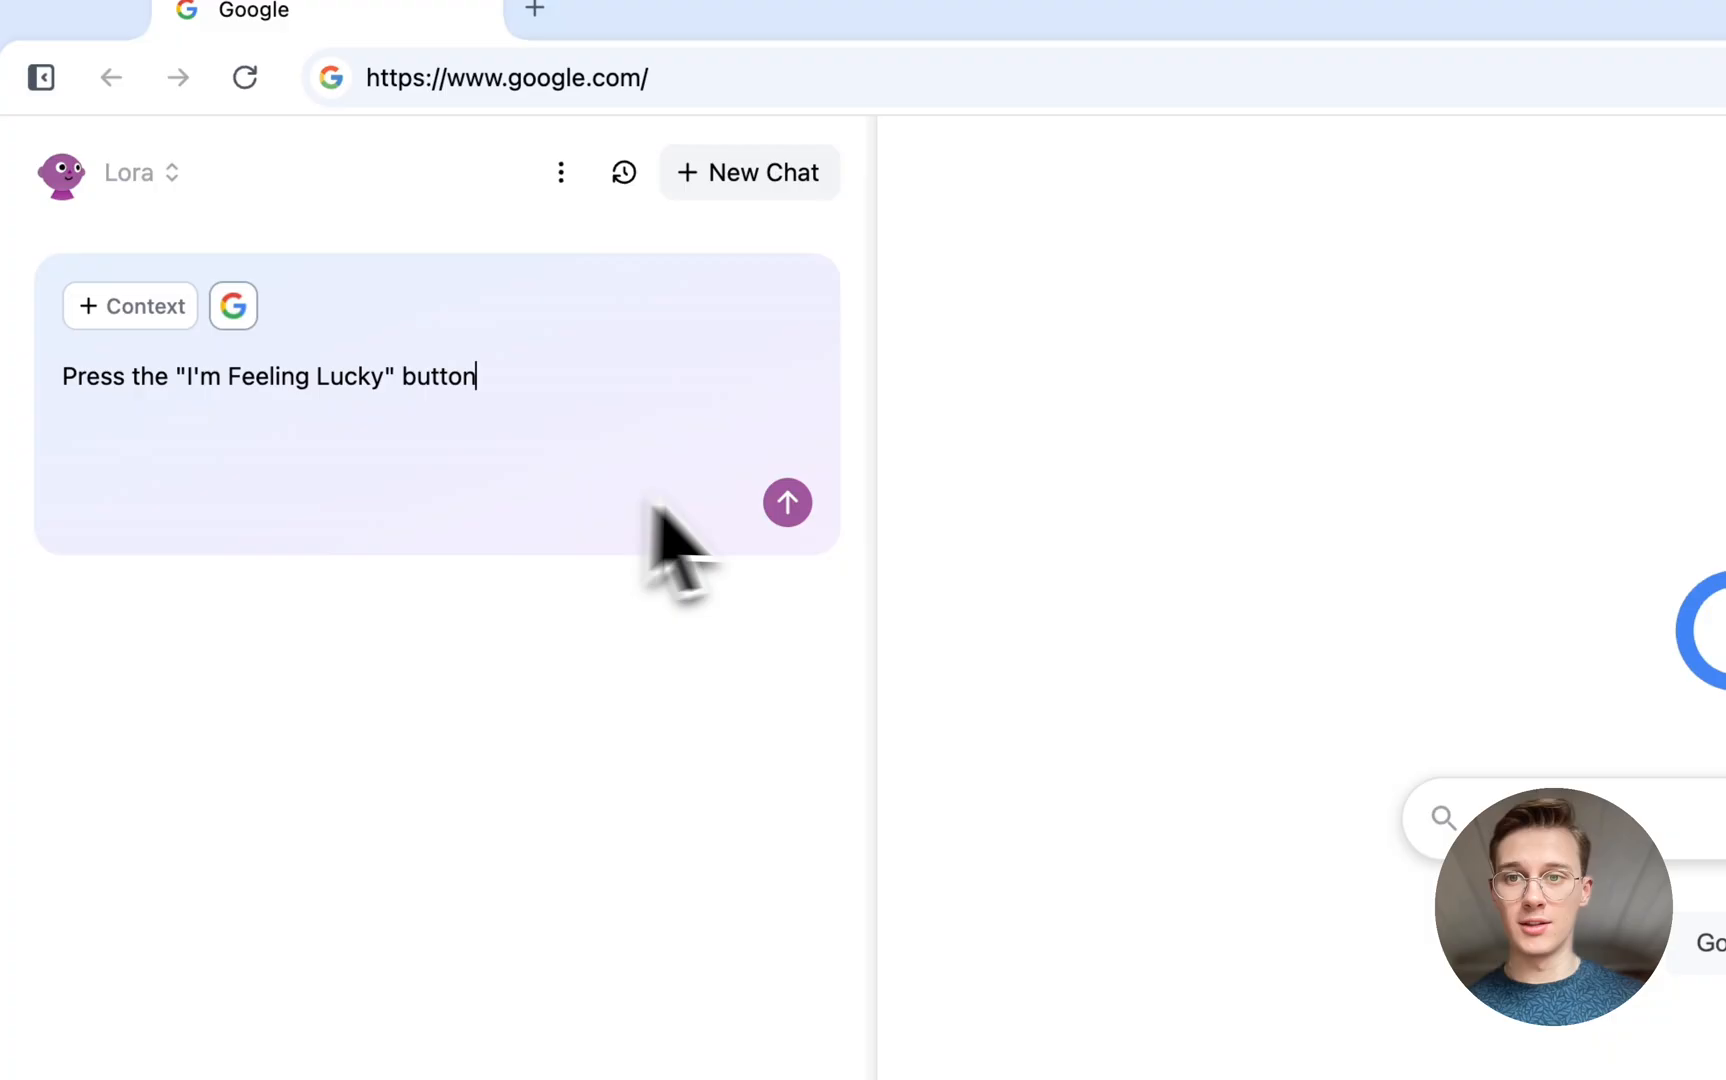
{"action": "left_click", "coordinate": [788, 504]}
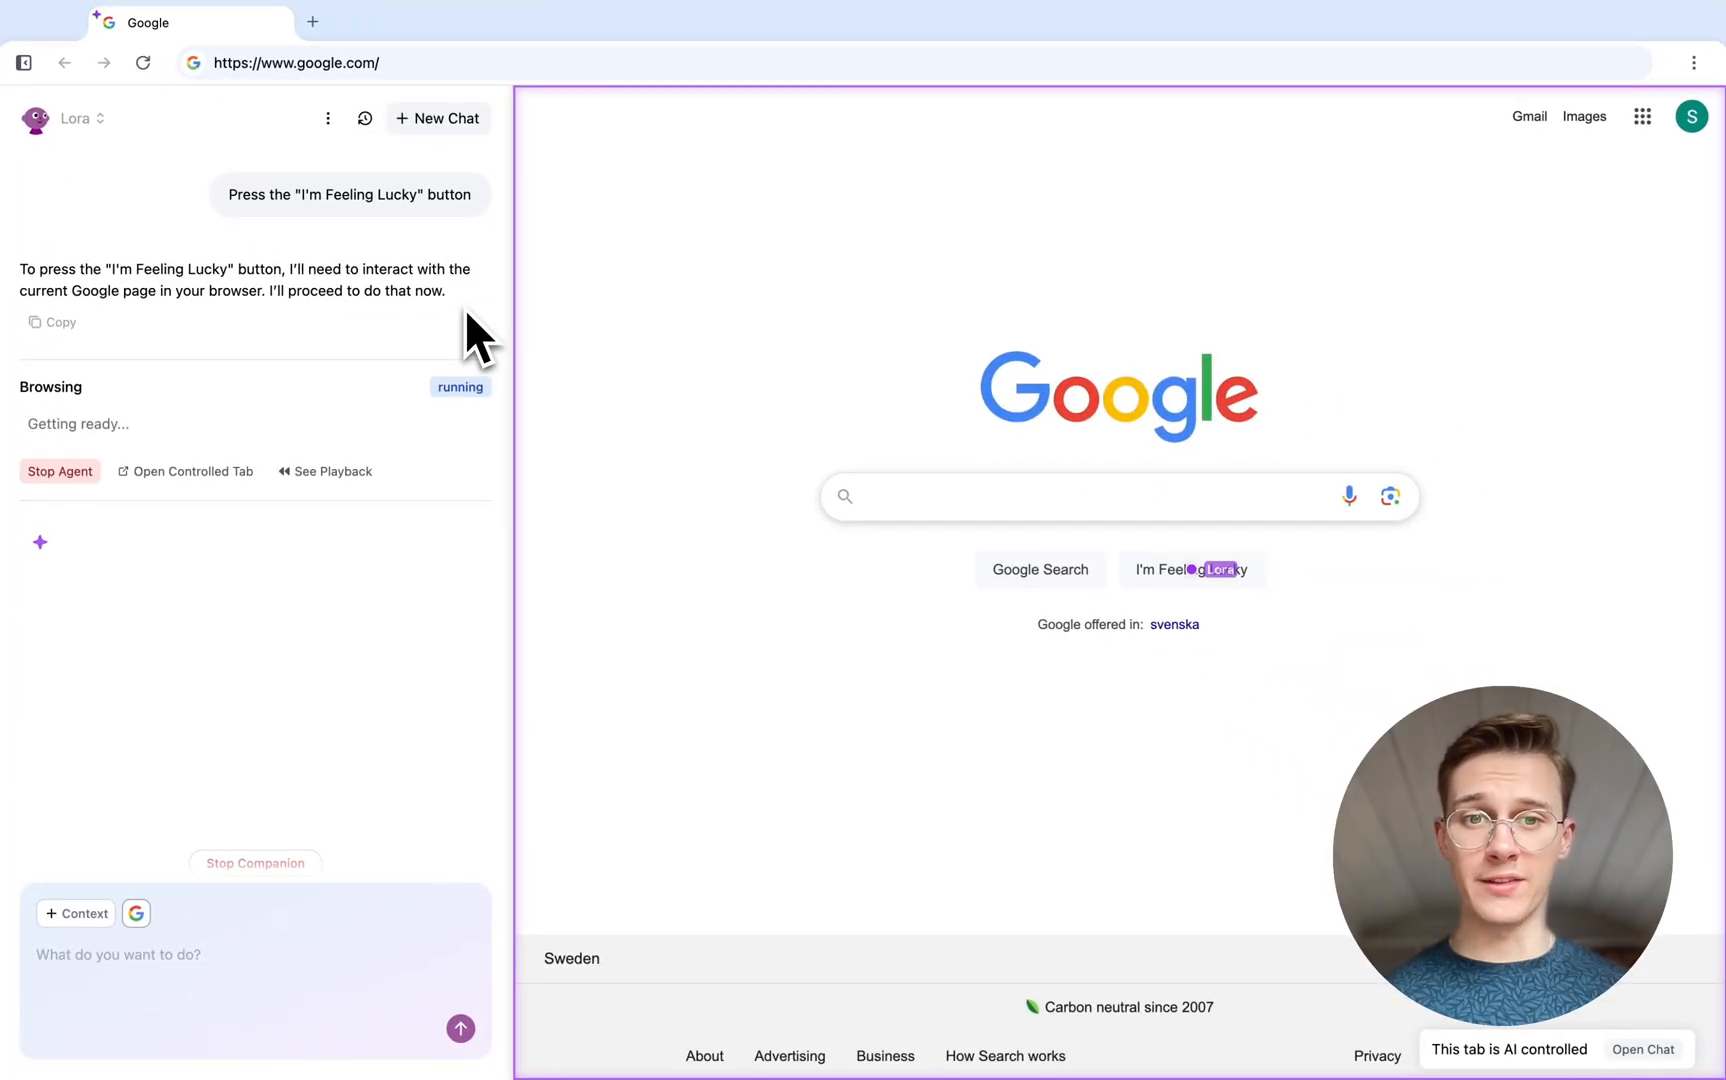
{"action": "left_click", "coordinate": [1192, 570]}
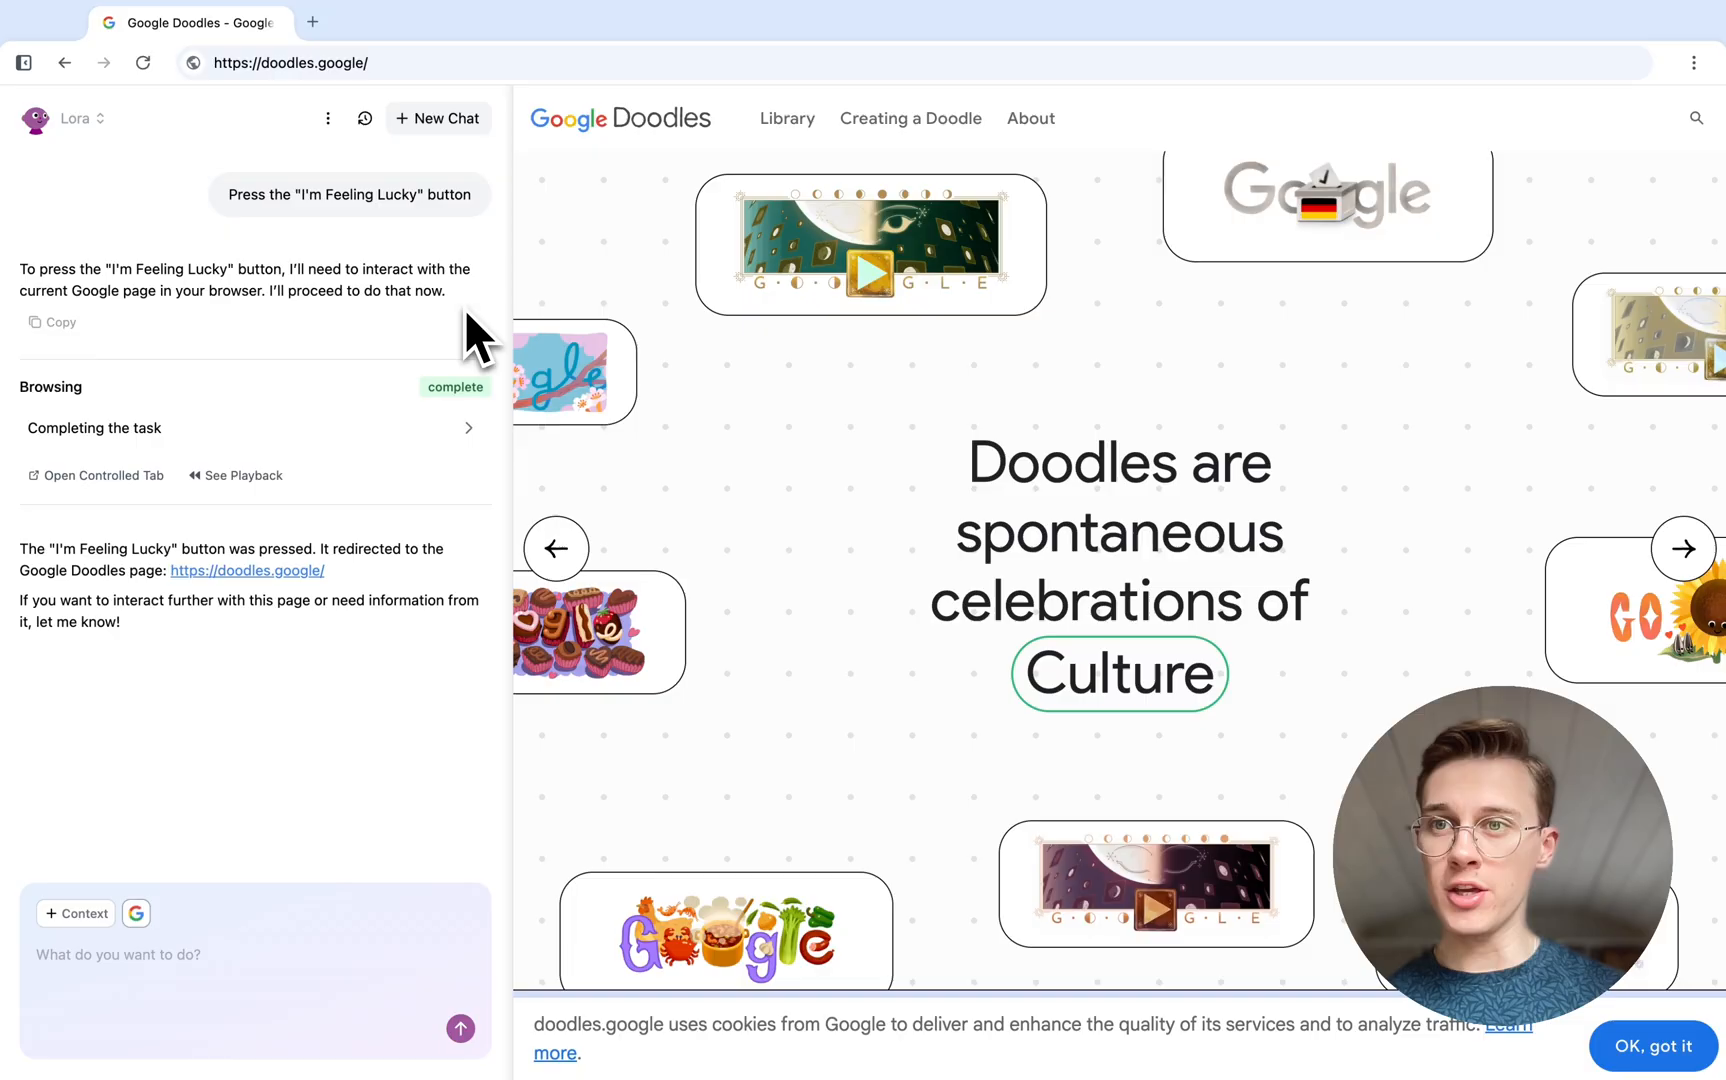
{"action": "left_click", "coordinate": [78, 118]}
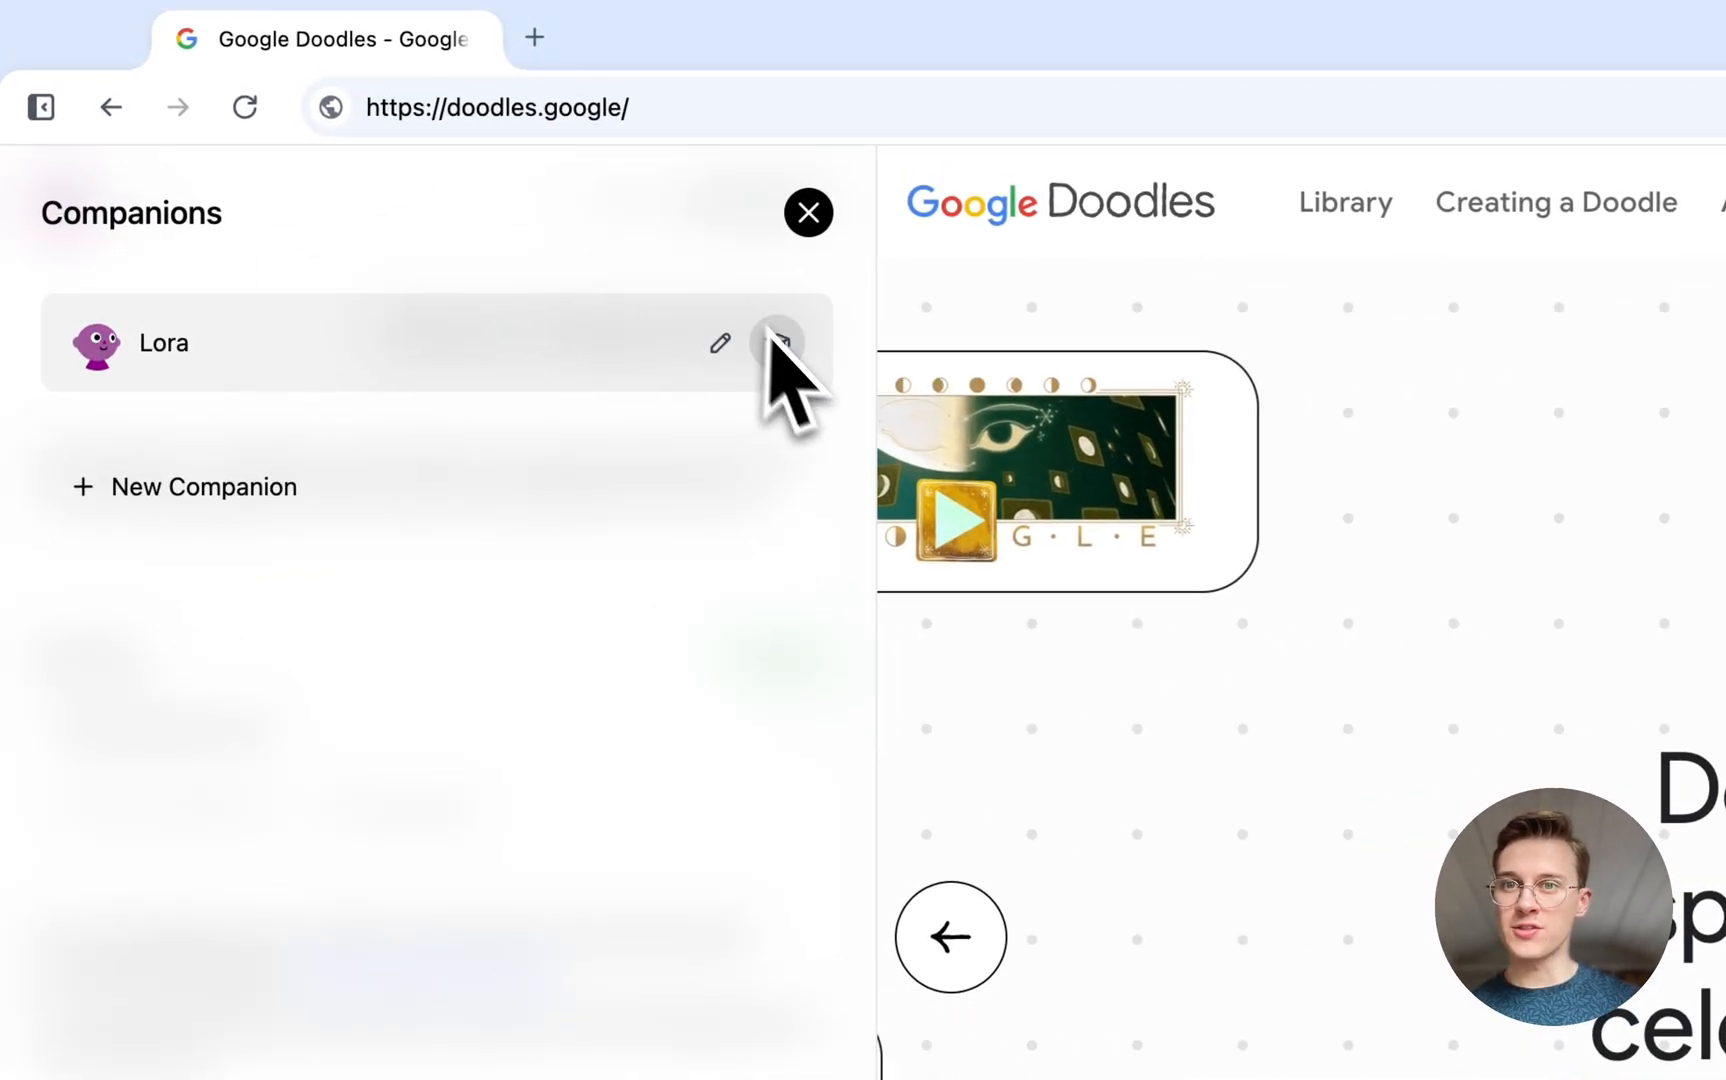